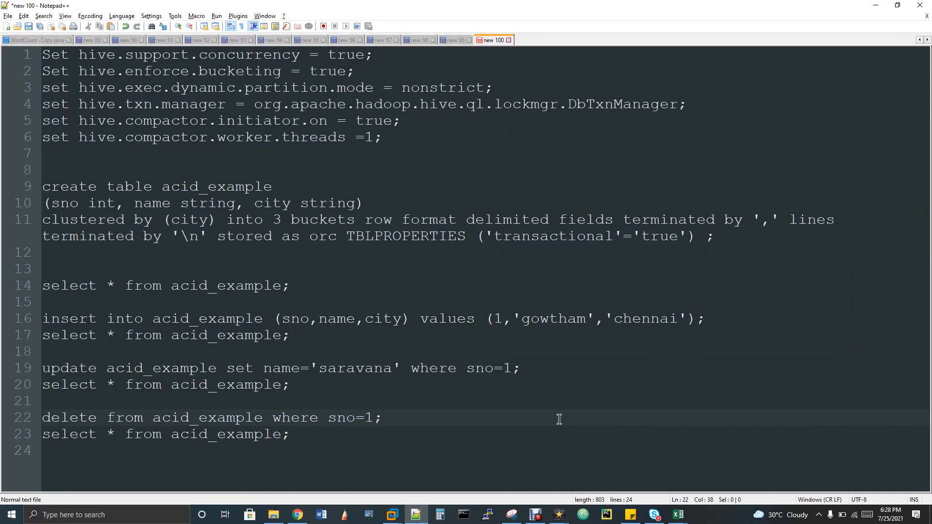
Select the six Hive set statements at the top of the acid_example script for reuse
{"action": "left_click", "coordinate": [382, 417]}
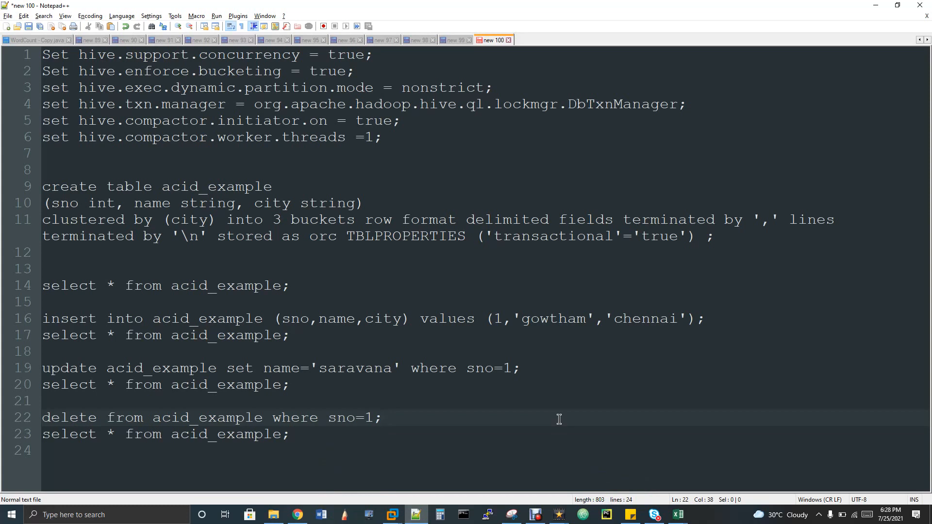
{"action": "left_click", "coordinate": [383, 418]}
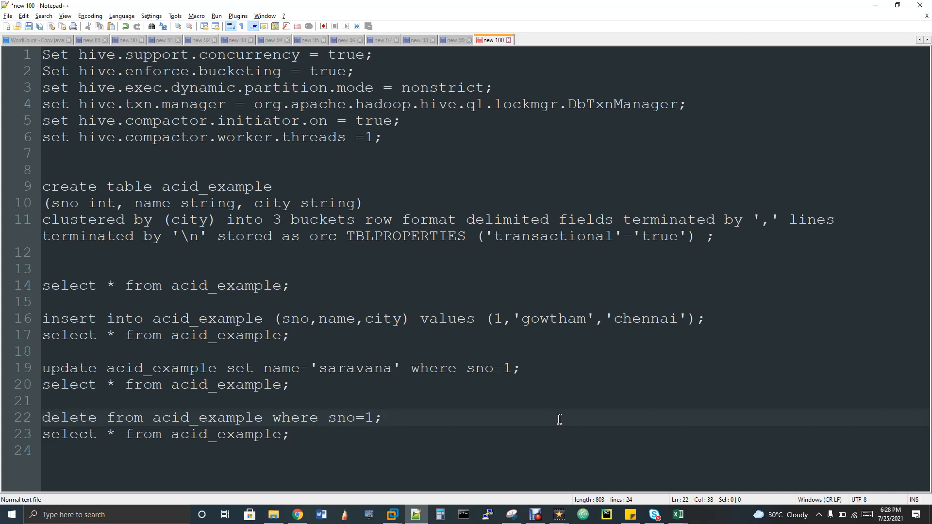
{"action": "left_click", "coordinate": [382, 417]}
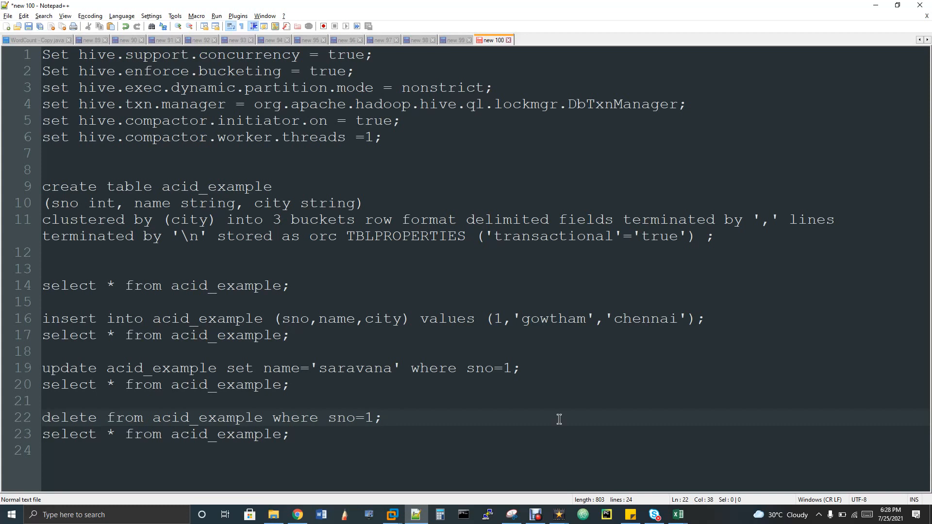
{"action": "left_click", "coordinate": [382, 417]}
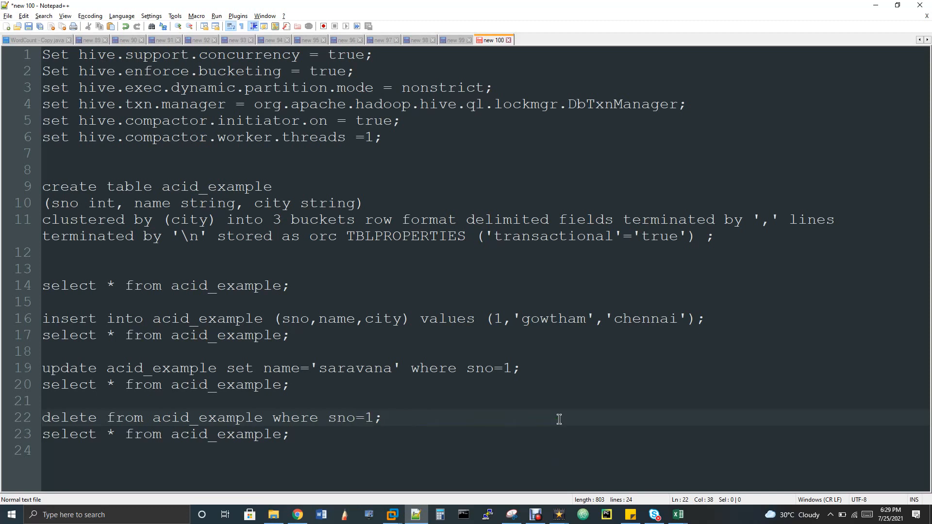
{"action": "left_click", "coordinate": [381, 417]}
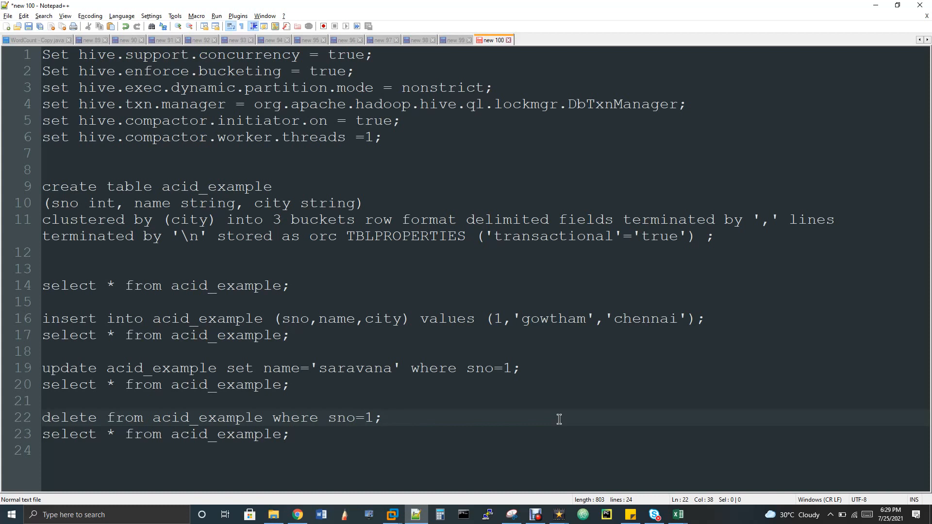
{"action": "left_click", "coordinate": [383, 418]}
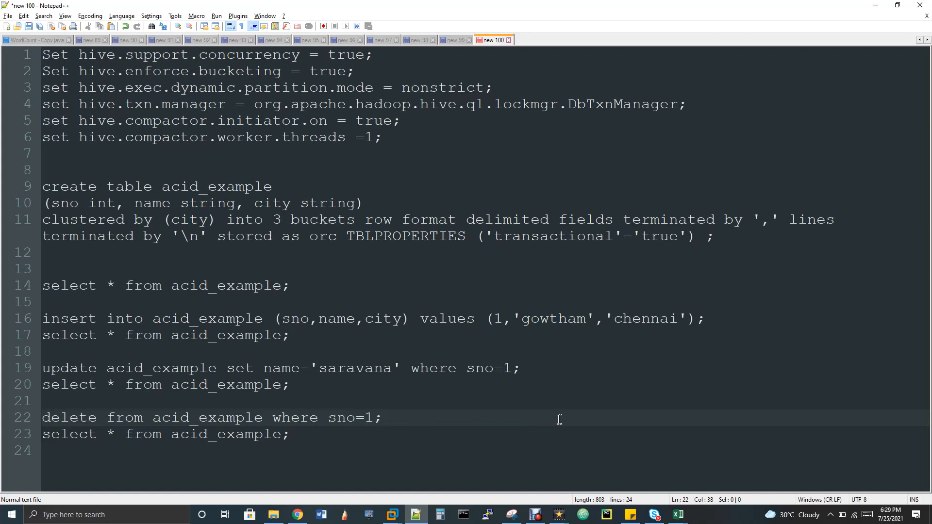
{"action": "left_click", "coordinate": [383, 418]}
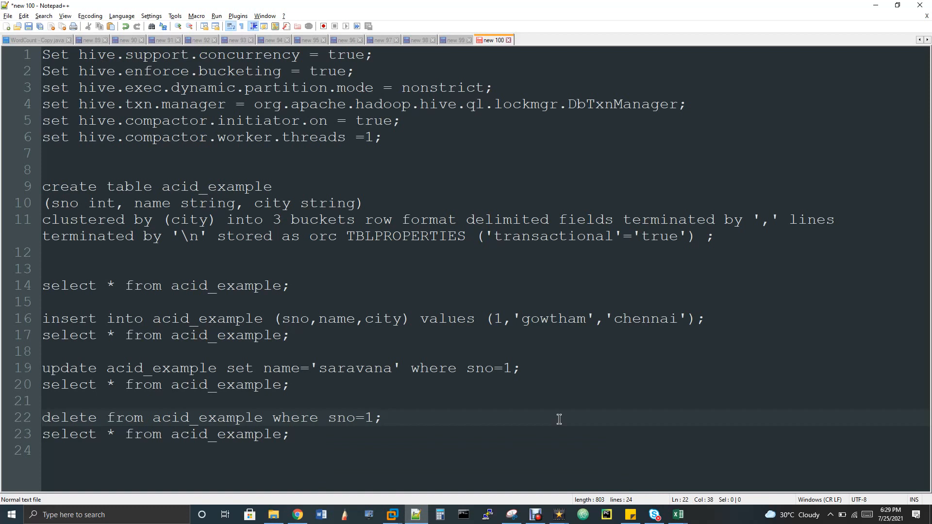
{"action": "left_click", "coordinate": [382, 417]}
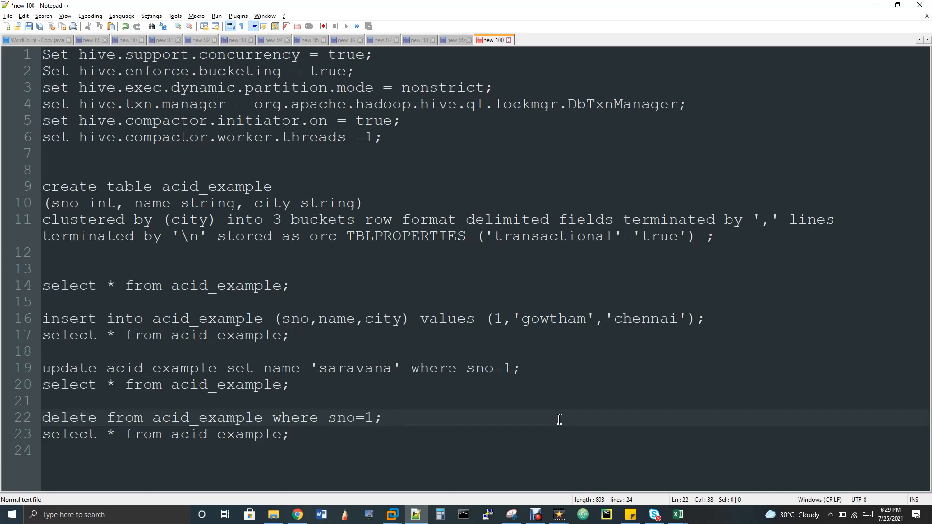
{"action": "left_click", "coordinate": [382, 418]}
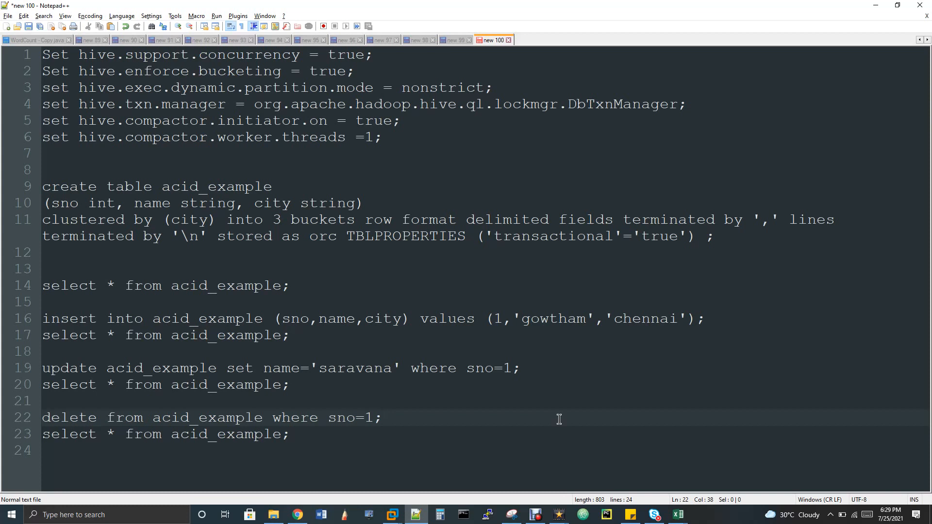
{"action": "left_click", "coordinate": [381, 417]}
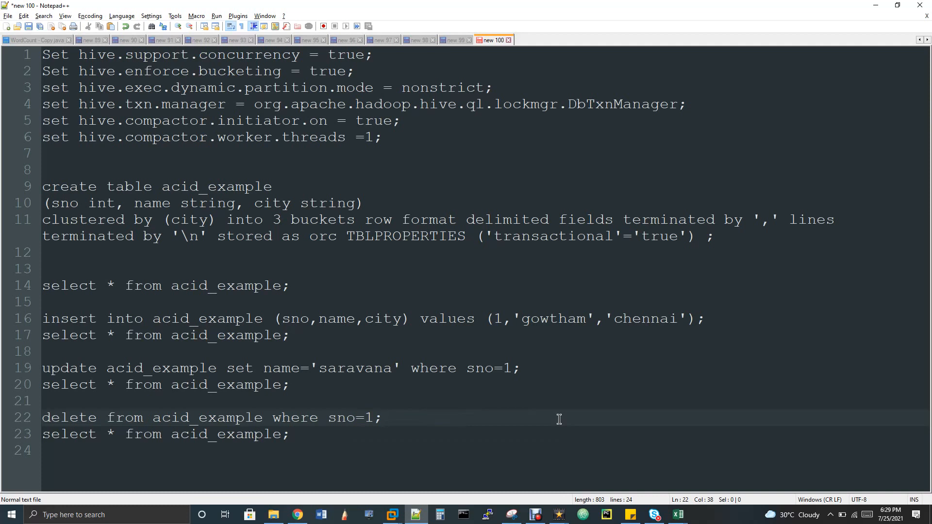
{"action": "left_click", "coordinate": [382, 417]}
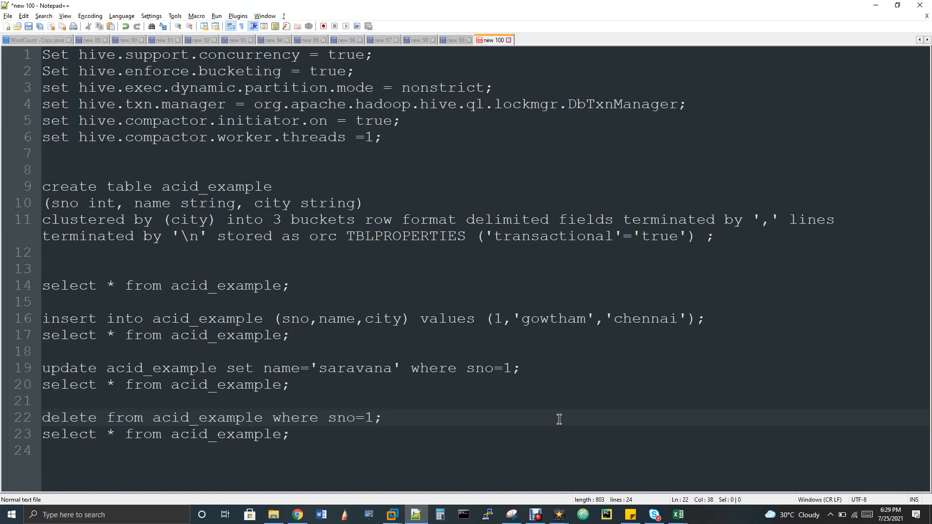
{"action": "left_click", "coordinate": [383, 417]}
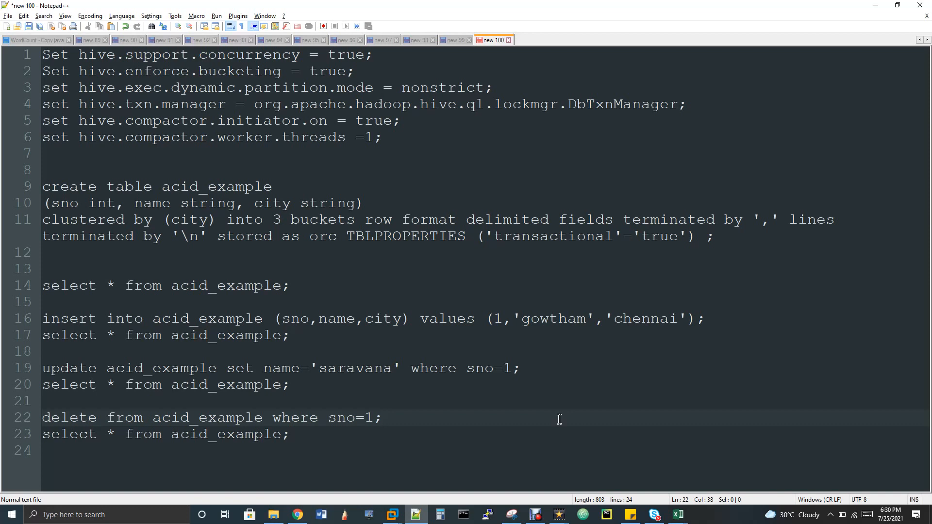
{"action": "left_click", "coordinate": [381, 417]}
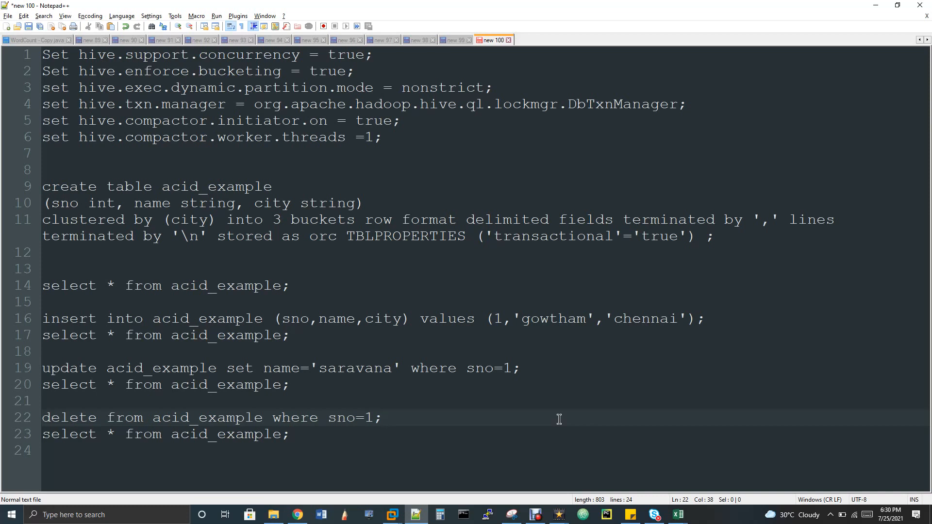
{"action": "left_click", "coordinate": [382, 418]}
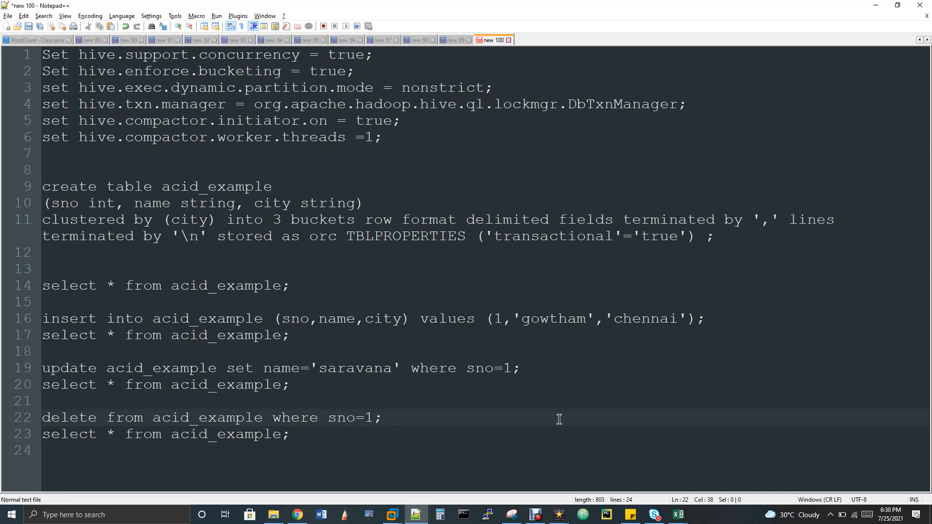
{"action": "left_click", "coordinate": [383, 417]}
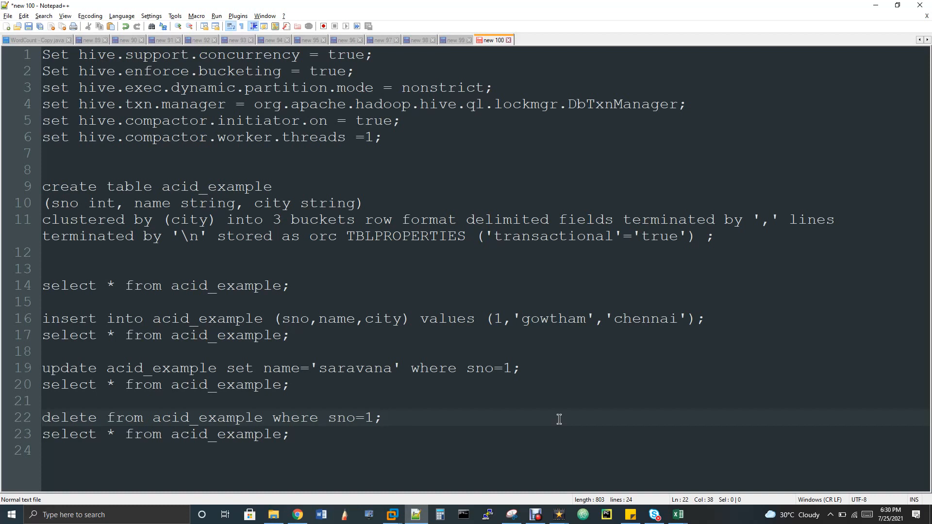
{"action": "left_click", "coordinate": [383, 417]}
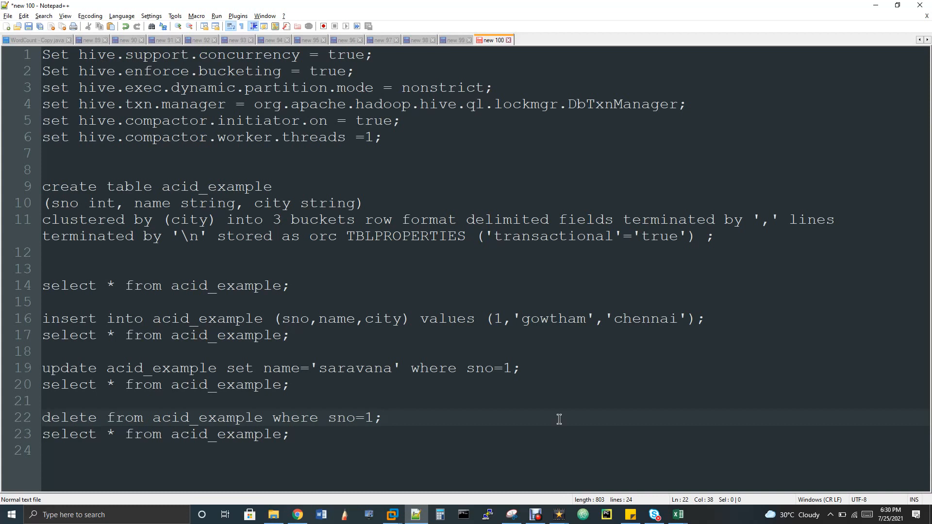
{"action": "left_click", "coordinate": [383, 417]}
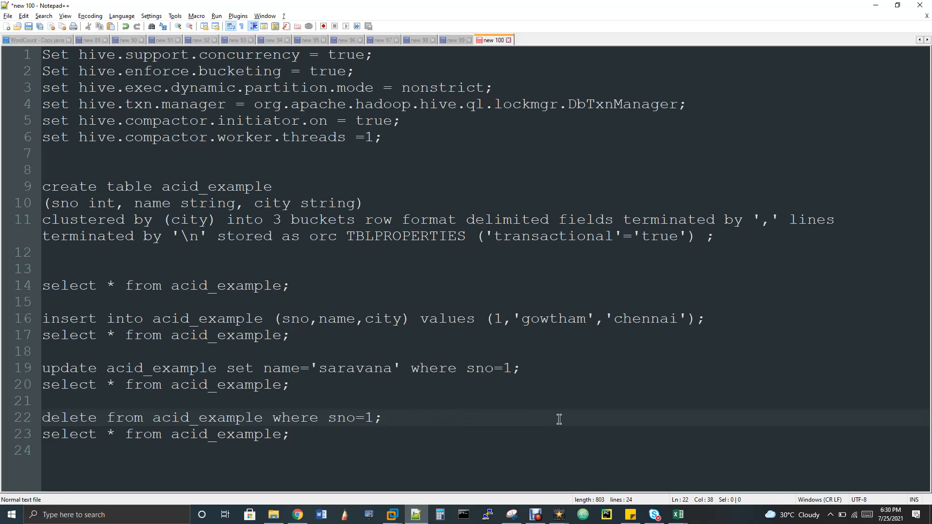
{"action": "left_click", "coordinate": [382, 417]}
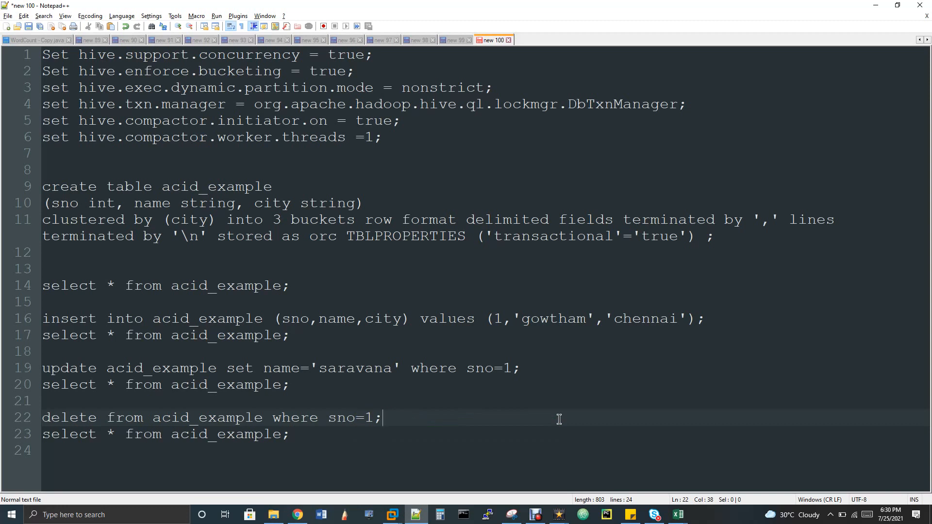
{"action": "mouse_move", "coordinate": [417, 297]}
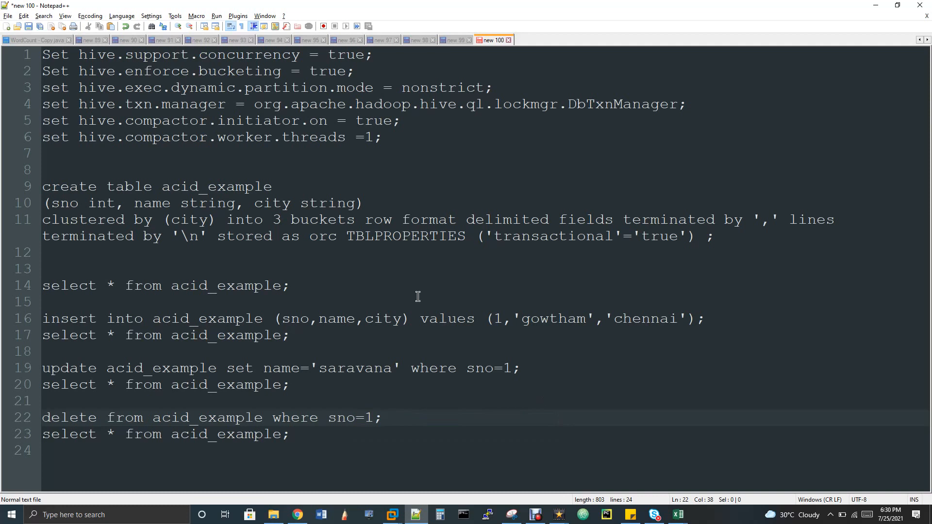
{"action": "left_click", "coordinate": [231, 153]}
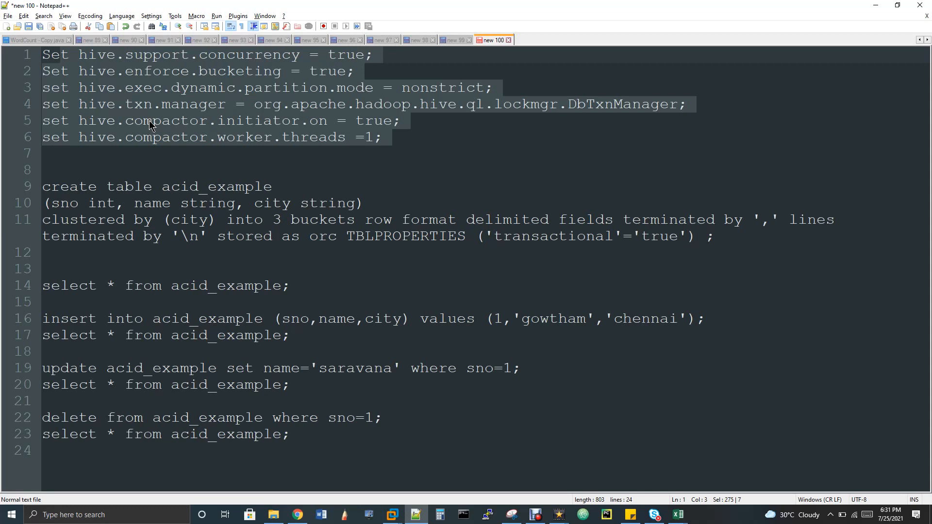
{"action": "mouse_move", "coordinate": [167, 163]}
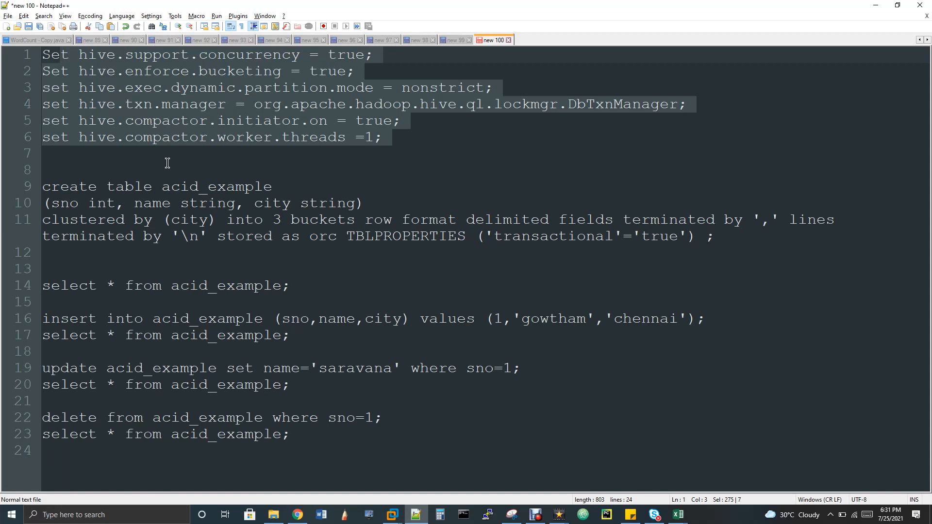
{"action": "mouse_move", "coordinate": [175, 176]}
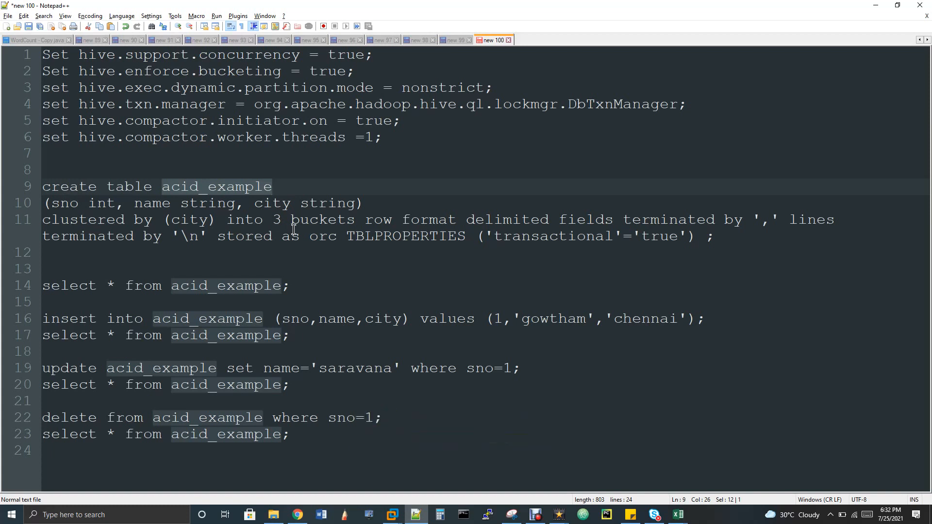
{"action": "mouse_move", "coordinate": [263, 251]}
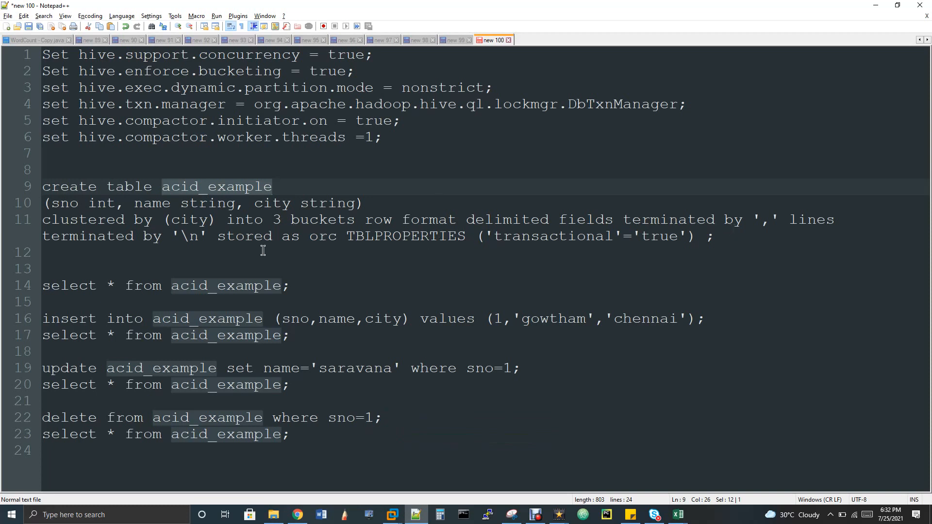
{"action": "mouse_move", "coordinate": [249, 247]}
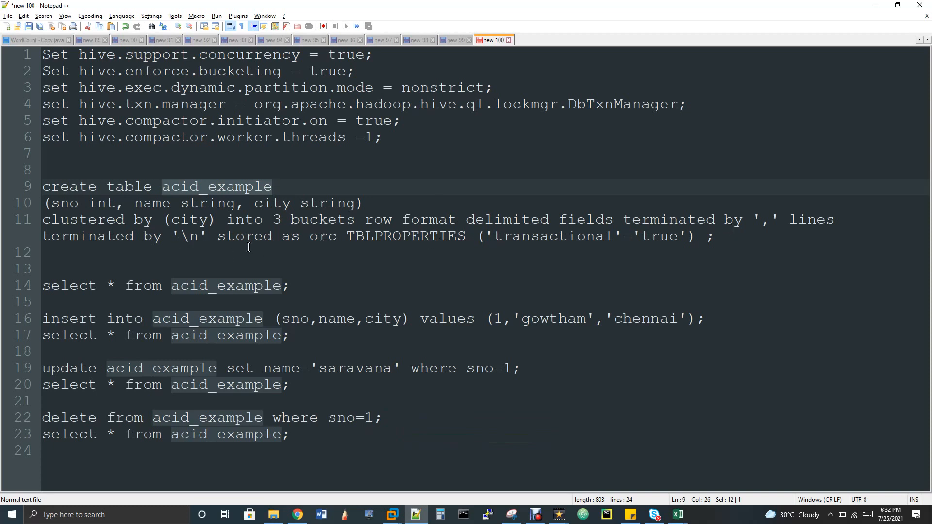
{"action": "double_click", "coordinate": [322, 236]}
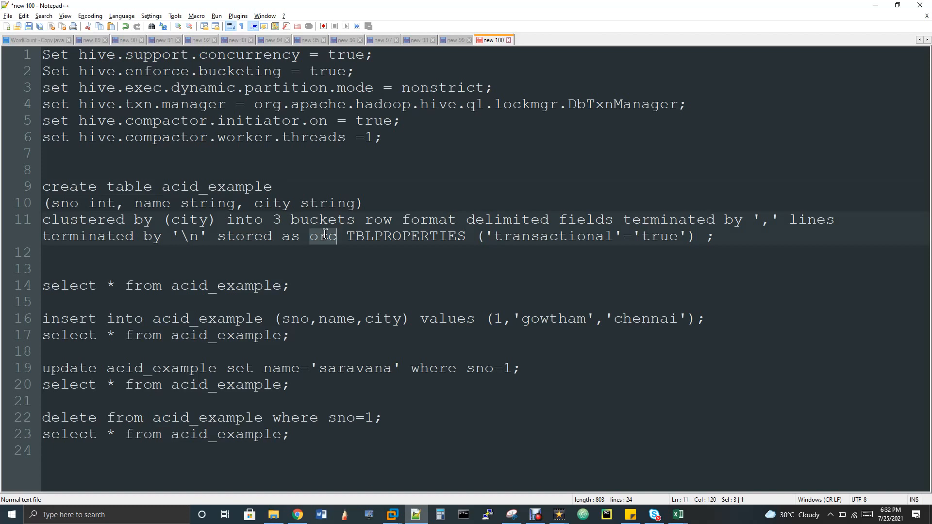
{"action": "mouse_move", "coordinate": [356, 241]}
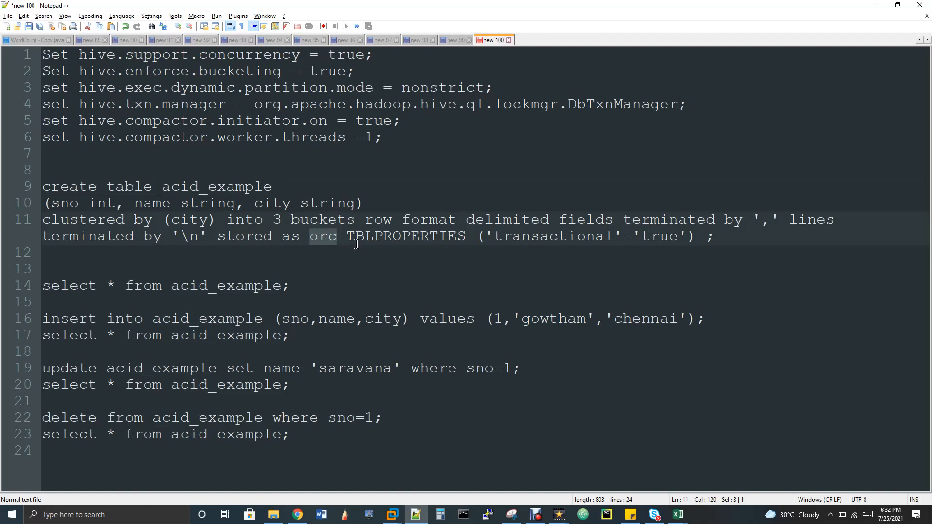
{"action": "double_click", "coordinate": [406, 236]}
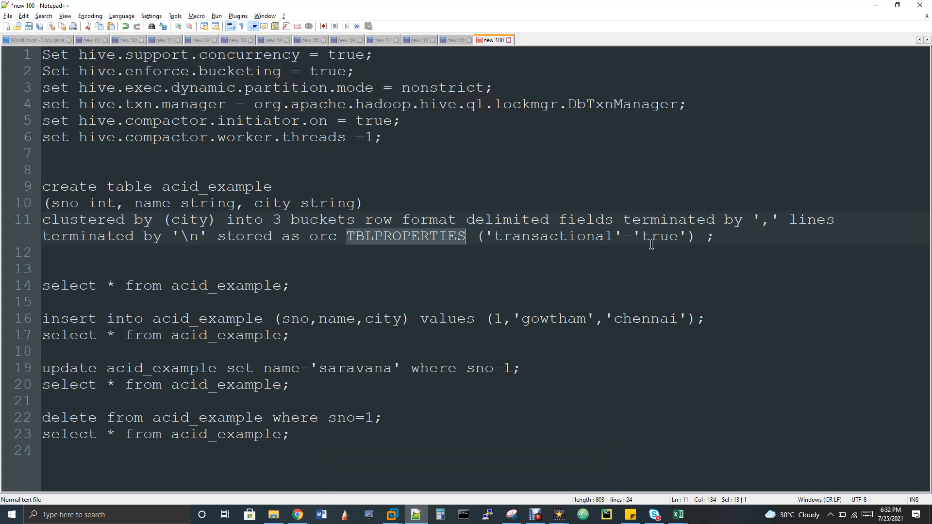
{"action": "mouse_move", "coordinate": [468, 296]}
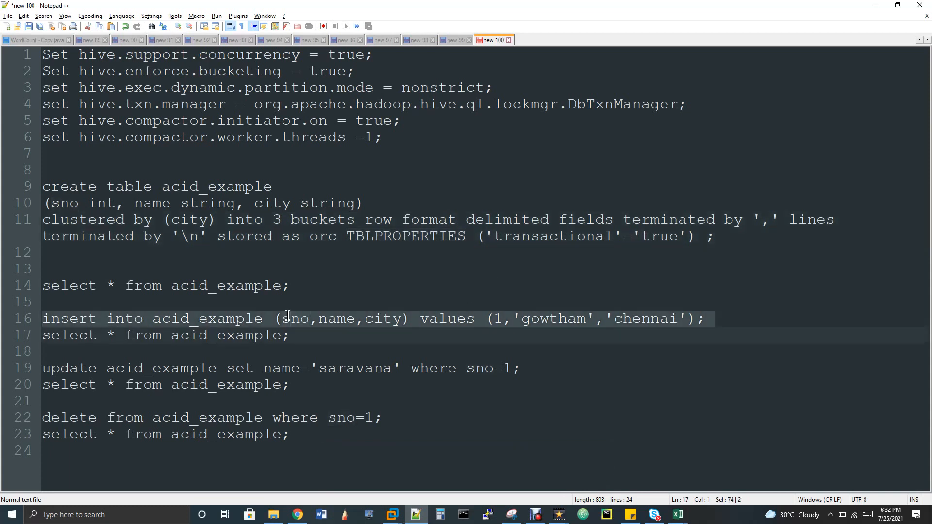
{"action": "mouse_move", "coordinate": [211, 373]}
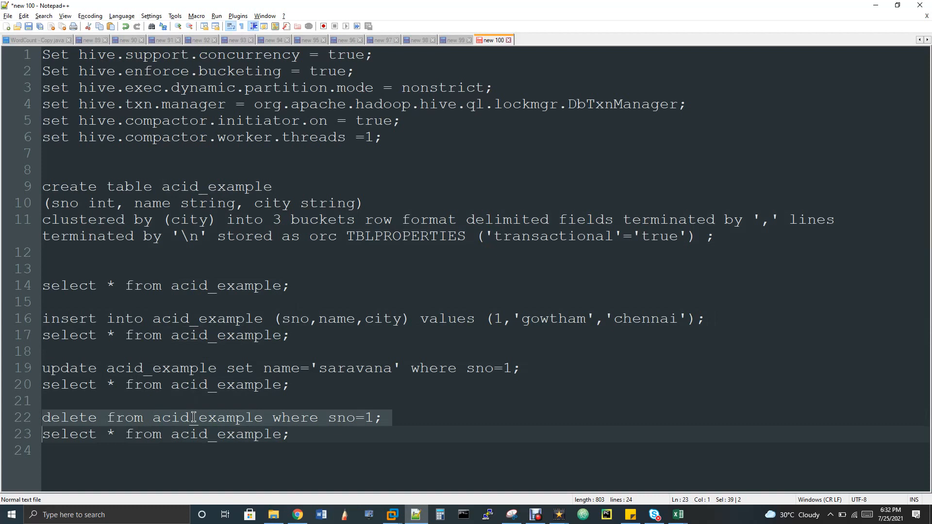
{"action": "mouse_move", "coordinate": [186, 315]}
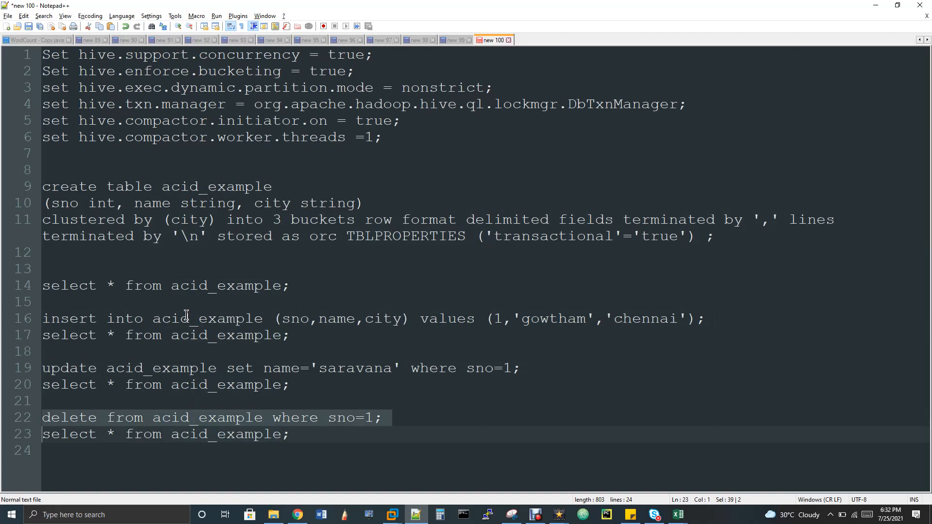
Bring the Hive command prompt in the VMware virtual machine to the front
{"action": "left_click", "coordinate": [168, 286]}
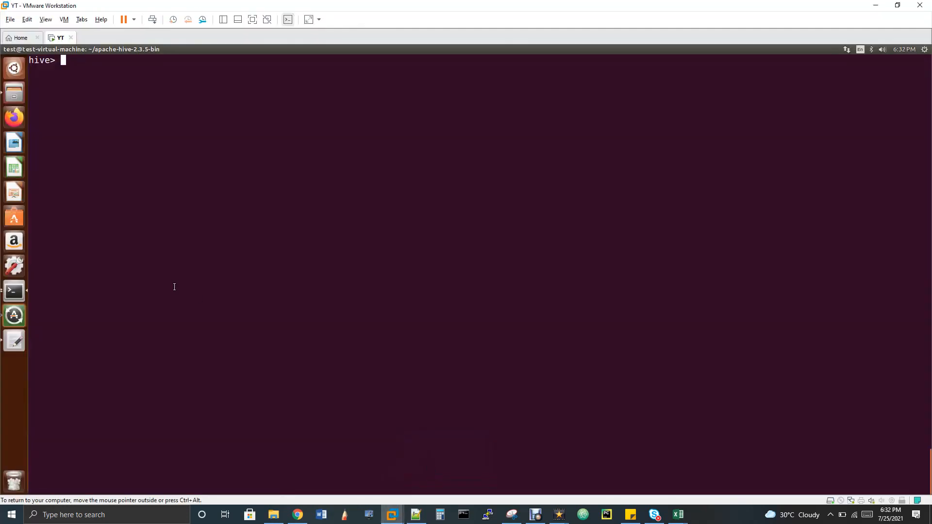
Run show create table acid_example; to display its bucketed ORC transactional definition
{"action": "type", "text": "show cr"}
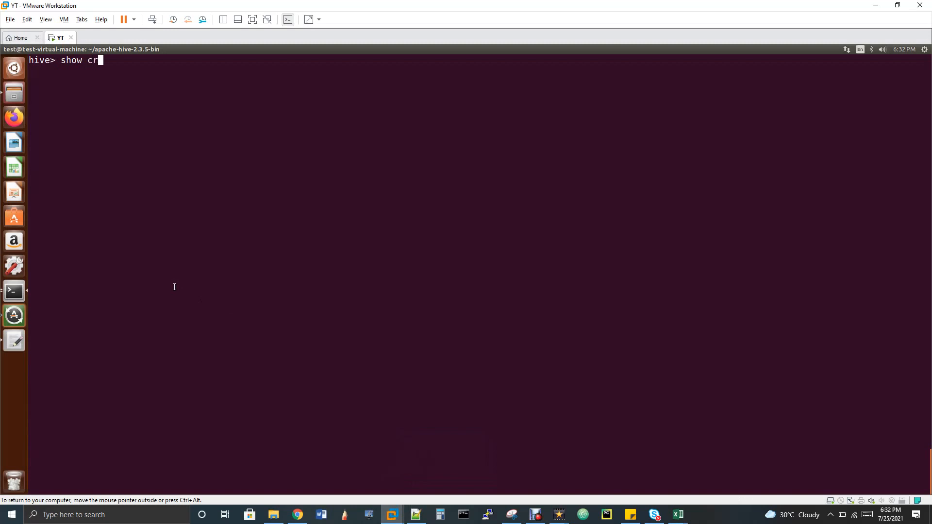
{"action": "type", "text": "eate table"}
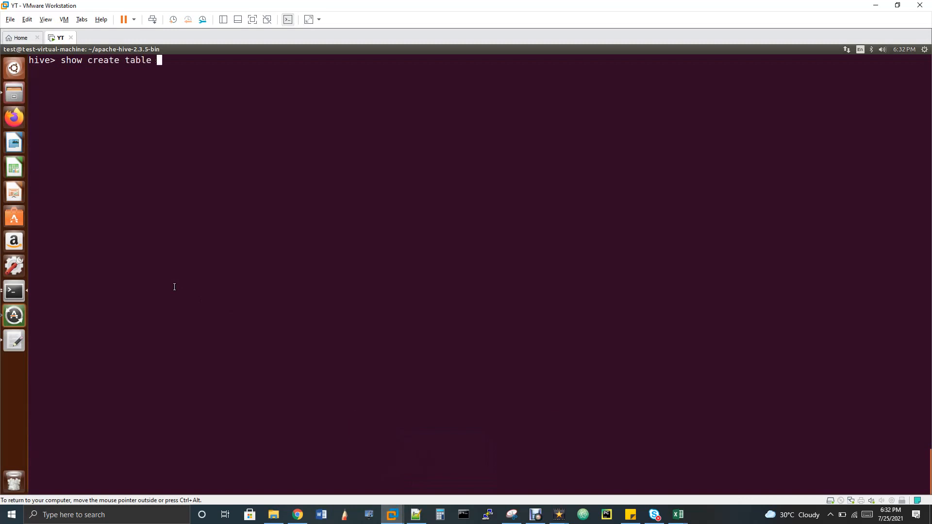
{"action": "type", "text": "a"}
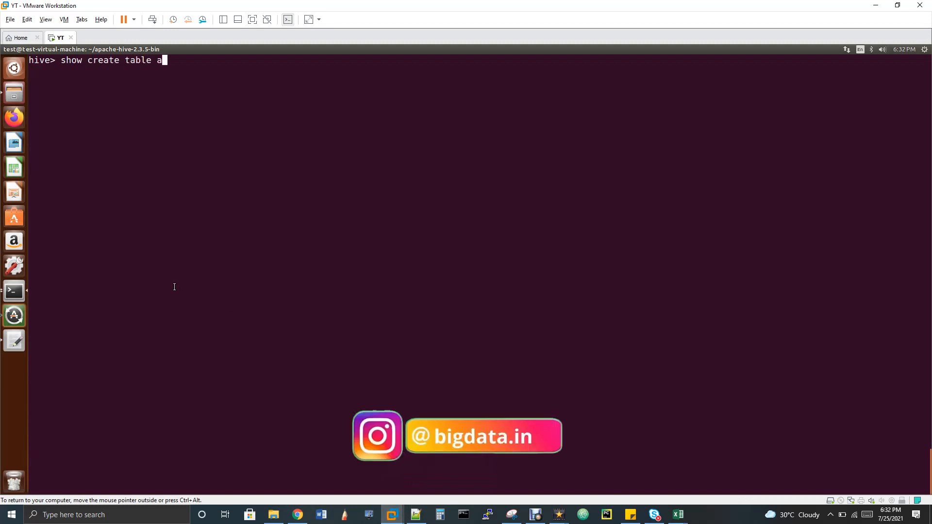
{"action": "type", "text": "cid_exampl"}
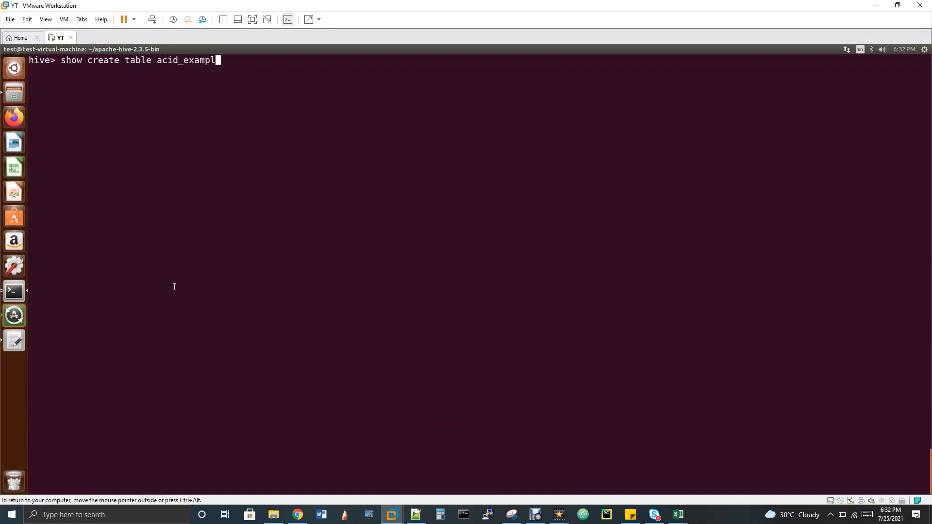
{"action": "key", "text": "Return"}
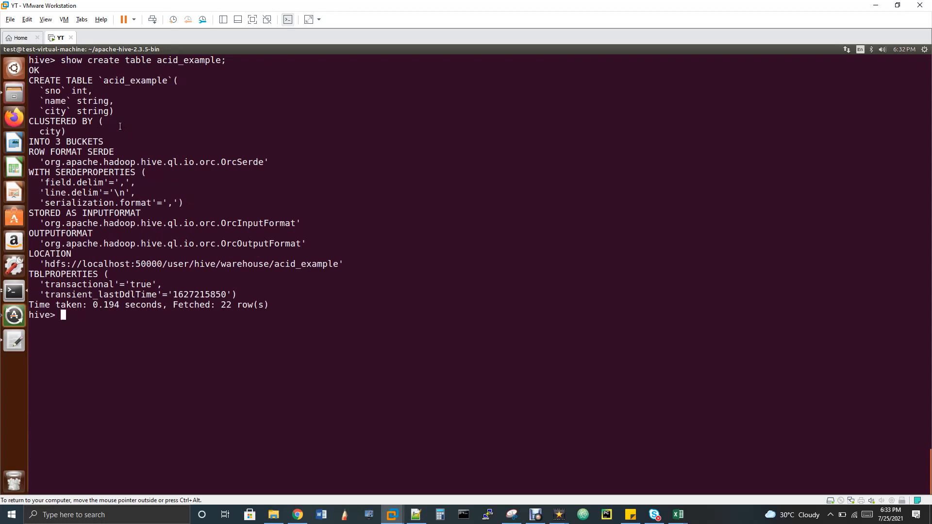
{"action": "mouse_move", "coordinate": [78, 115]}
{"action": "type", "text": "insert into acid_example (sno,name,city) values (1,'gowtham','chennai');"}
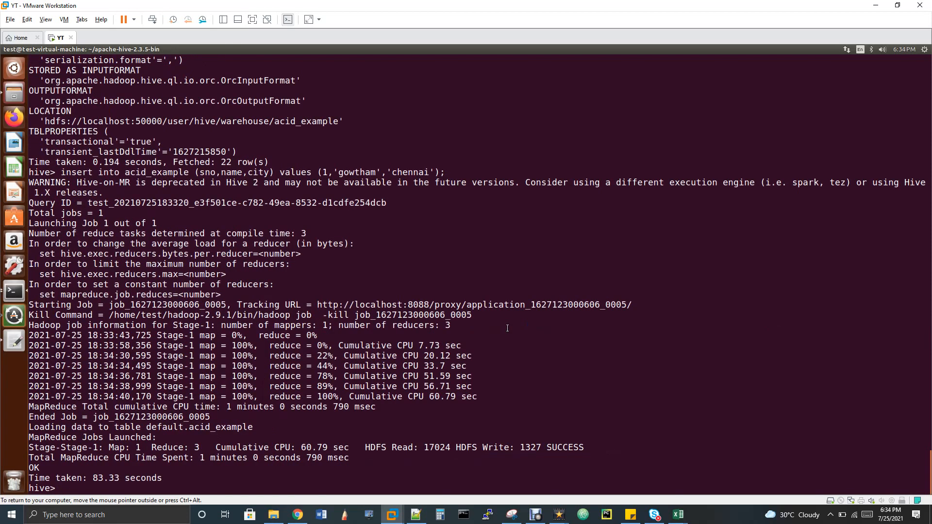
Query the table as select * from acidd_example;, which fails on the misspelled name
{"action": "type", "text": "sele"}
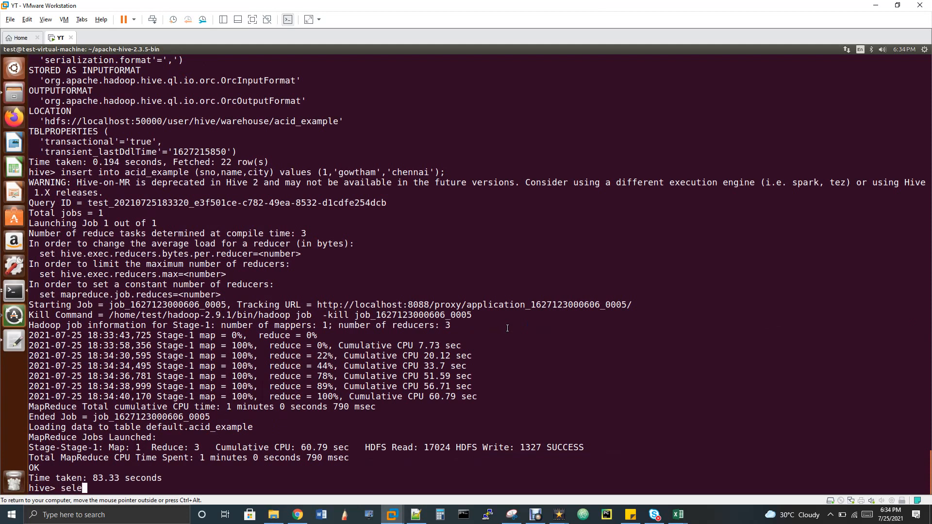
{"action": "type", "text": "ct * fr"}
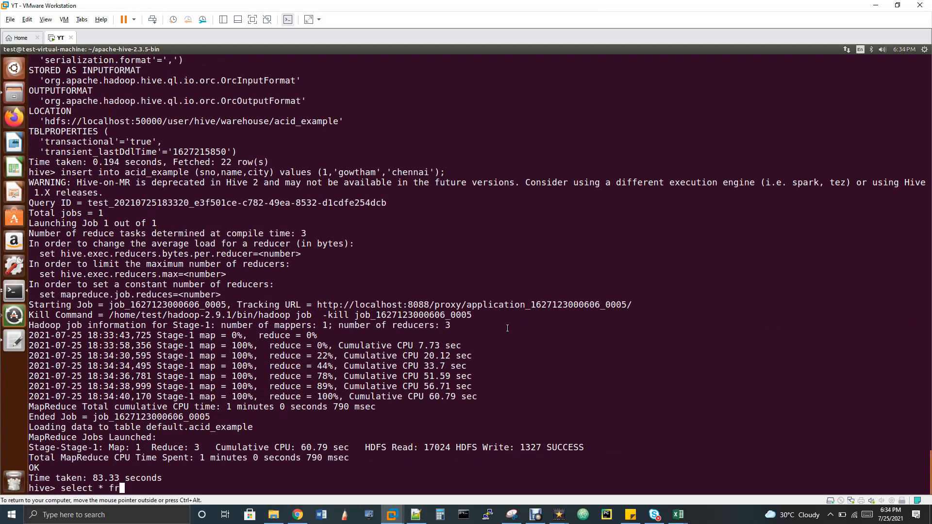
{"action": "type", "text": "om acidd_e"}
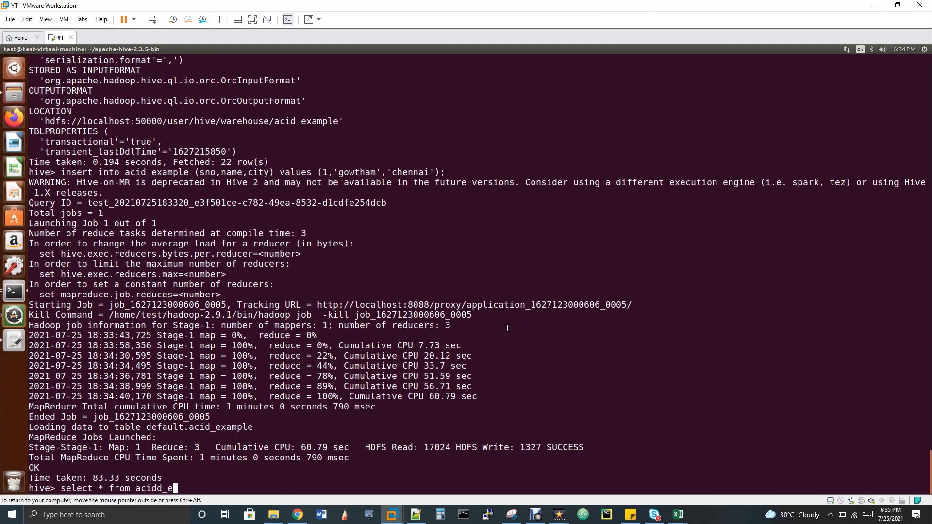
{"action": "key", "text": "Return"}
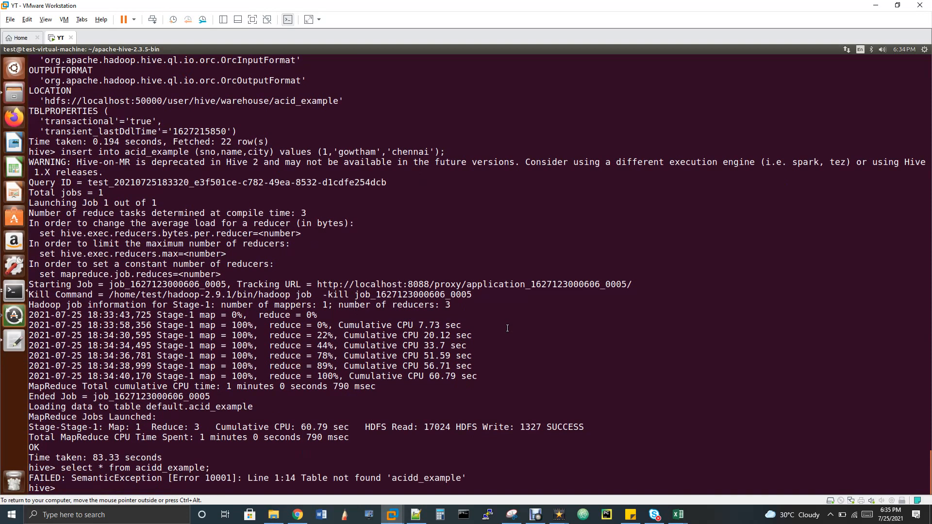
{"action": "type", "text": "select * from acidd_example;"}
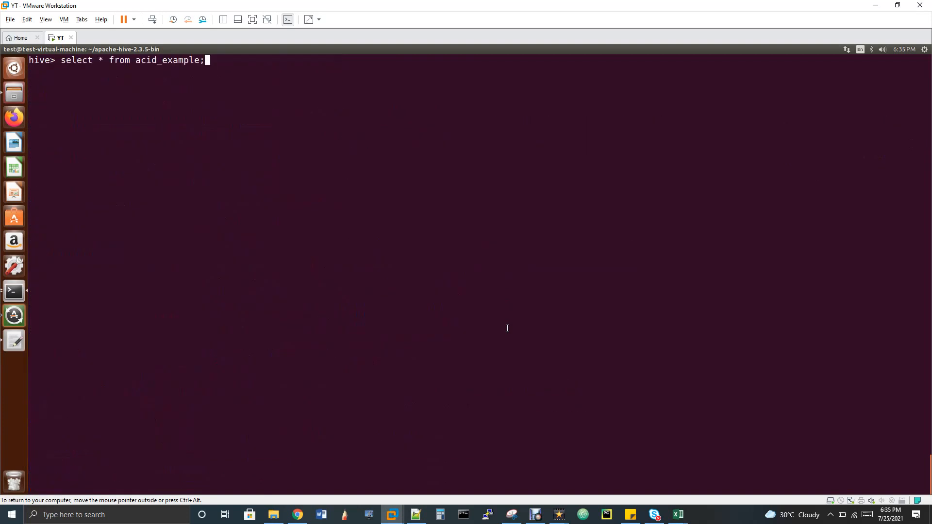
Run select * from acid_example; then switch back to the Notepad++ script for the update line
{"action": "key", "text": "Return"}
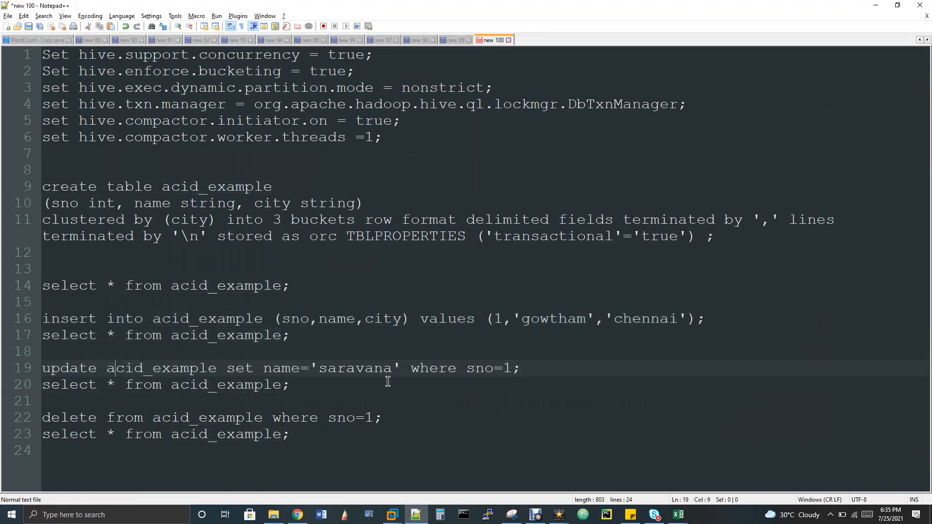
{"action": "key", "text": "alt+tab"}
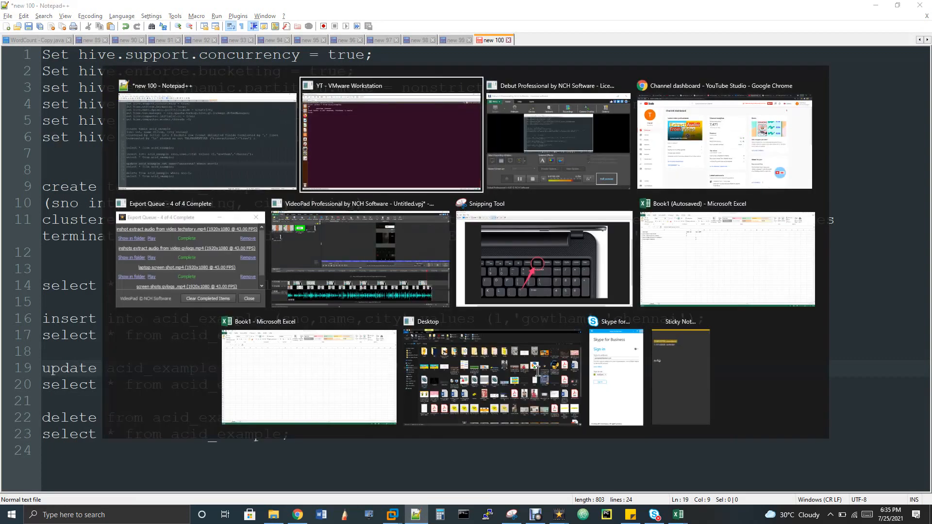
Run the update renaming row 1 to saravana, then start deleting that row
{"action": "left_click", "coordinate": [391, 137]}
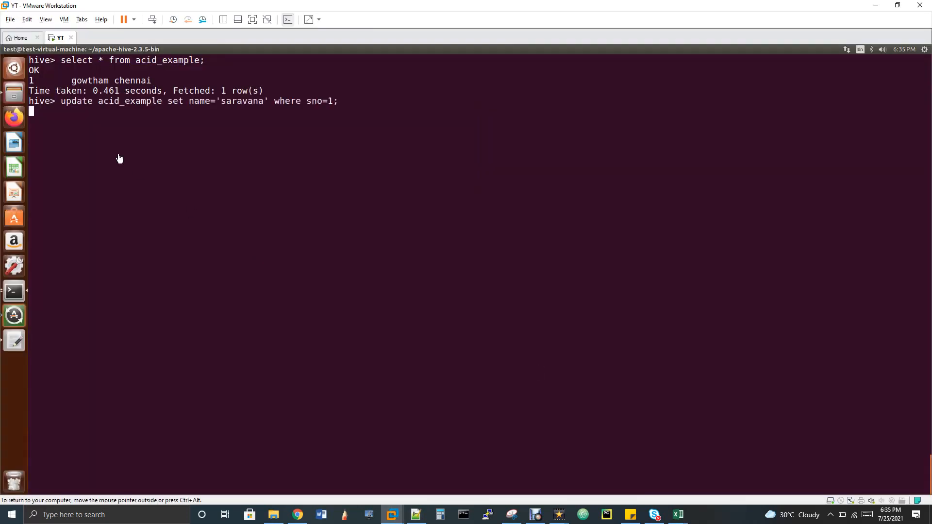
{"action": "key", "text": "Return"}
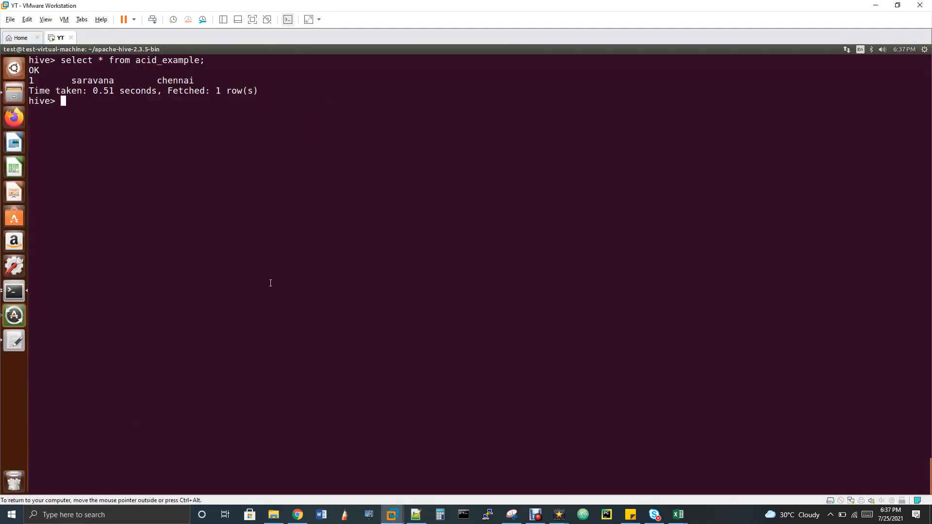
{"action": "key", "text": "Return"}
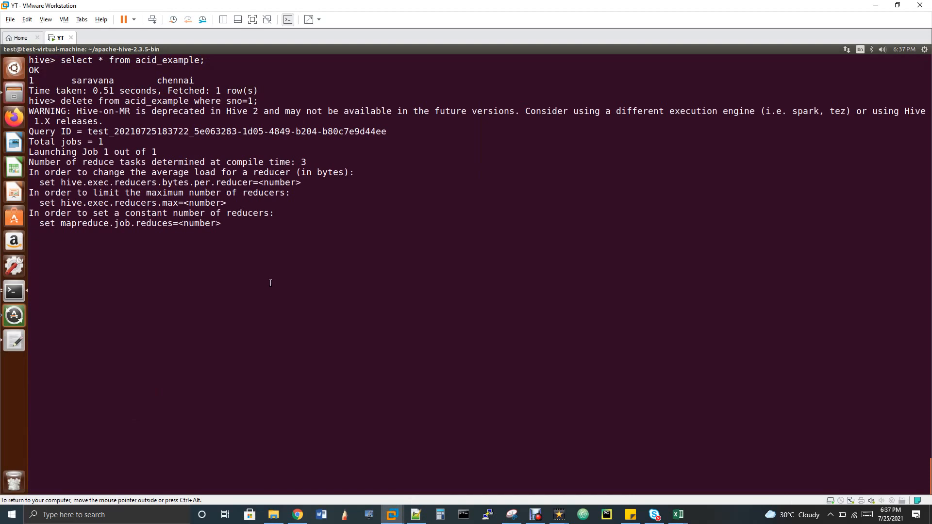